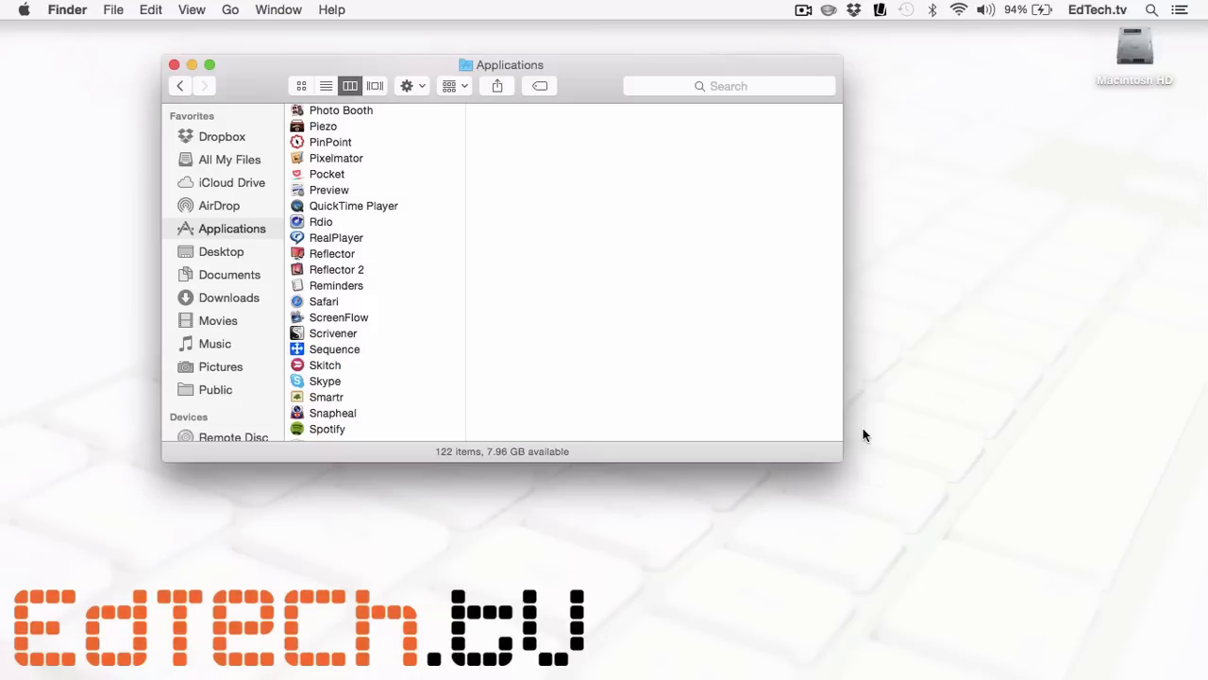
{"action": "mouse_move", "coordinate": [363, 287]}
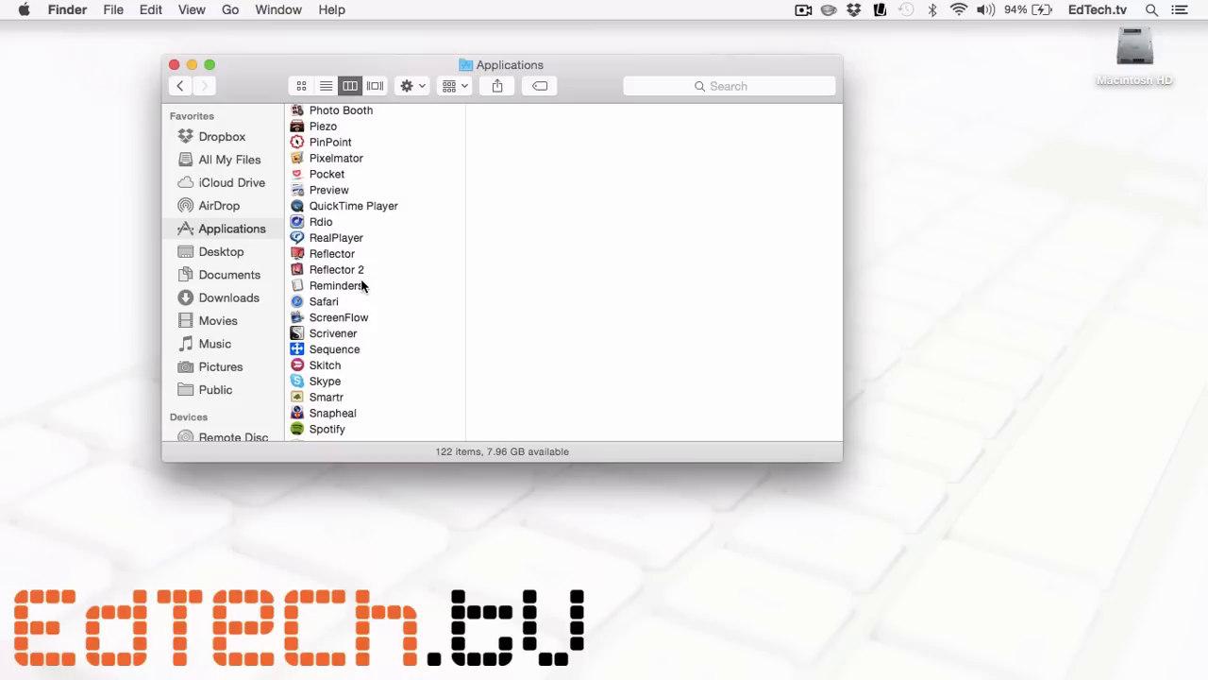
Launch Reflector 2 from Applications and check its menu-bar connection status panel.
{"action": "left_click", "coordinate": [336, 268]}
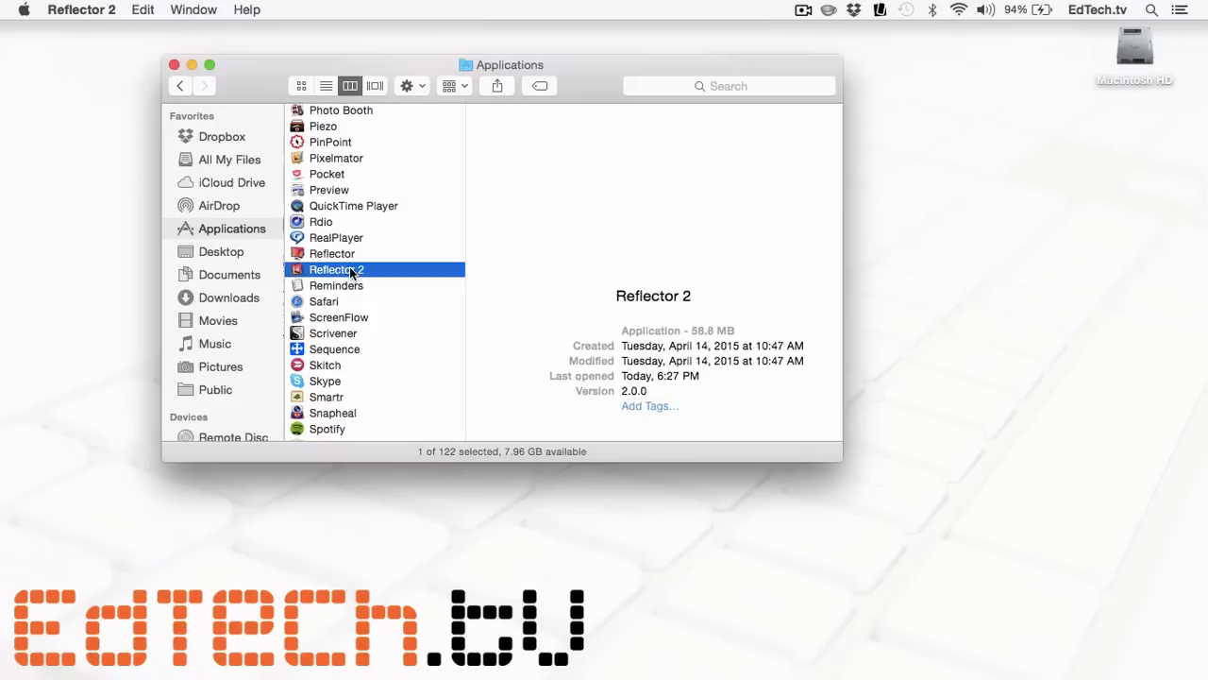
{"action": "left_click", "coordinate": [808, 9]}
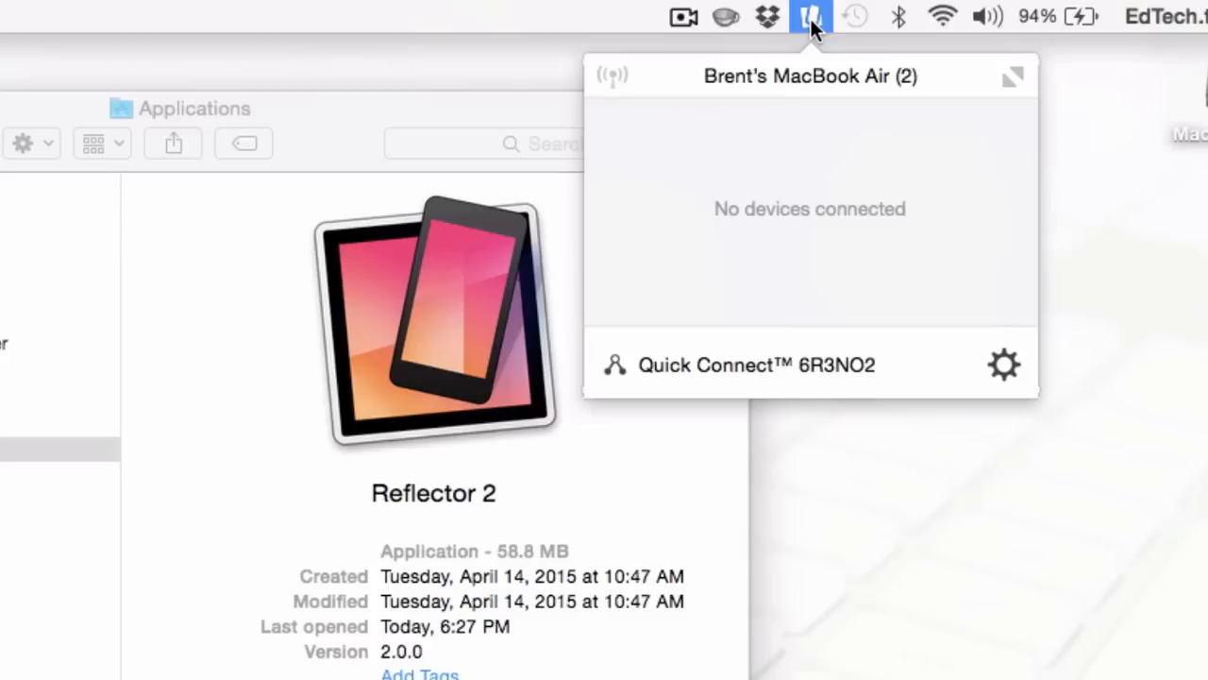
{"action": "mouse_move", "coordinate": [808, 36]}
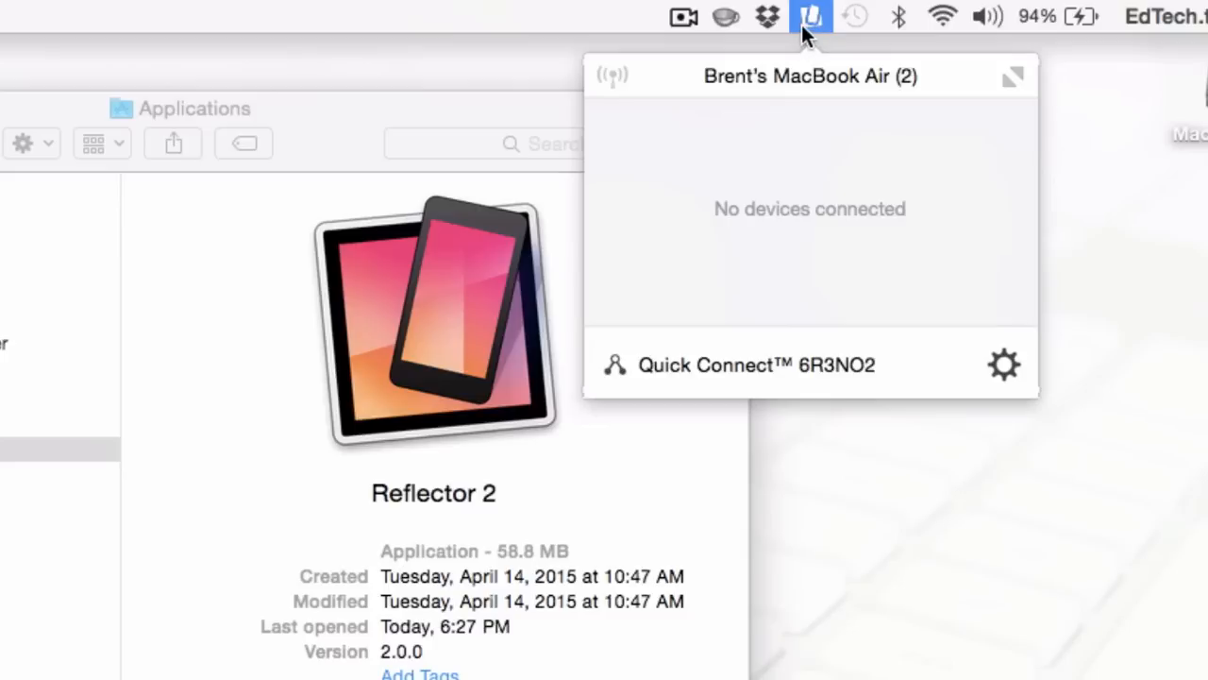
{"action": "mouse_move", "coordinate": [832, 85]}
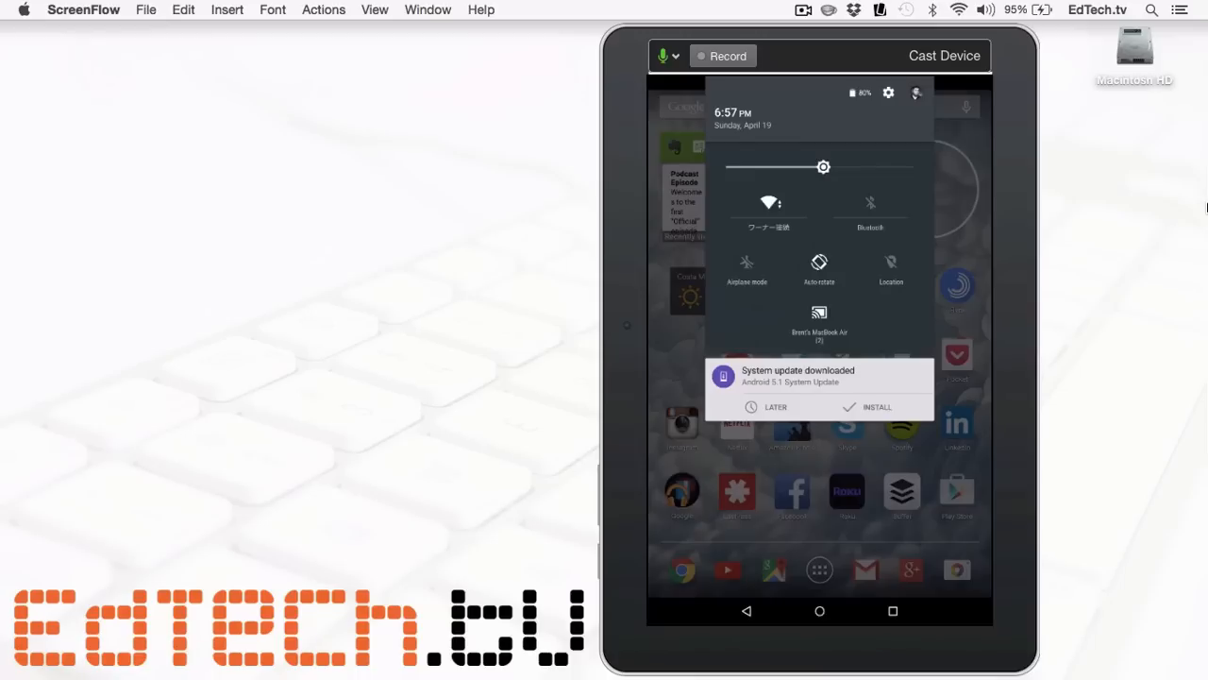
Bring up the tablet's Cast screen panel showing the MacBook Air as connected.
{"action": "left_click", "coordinate": [819, 321]}
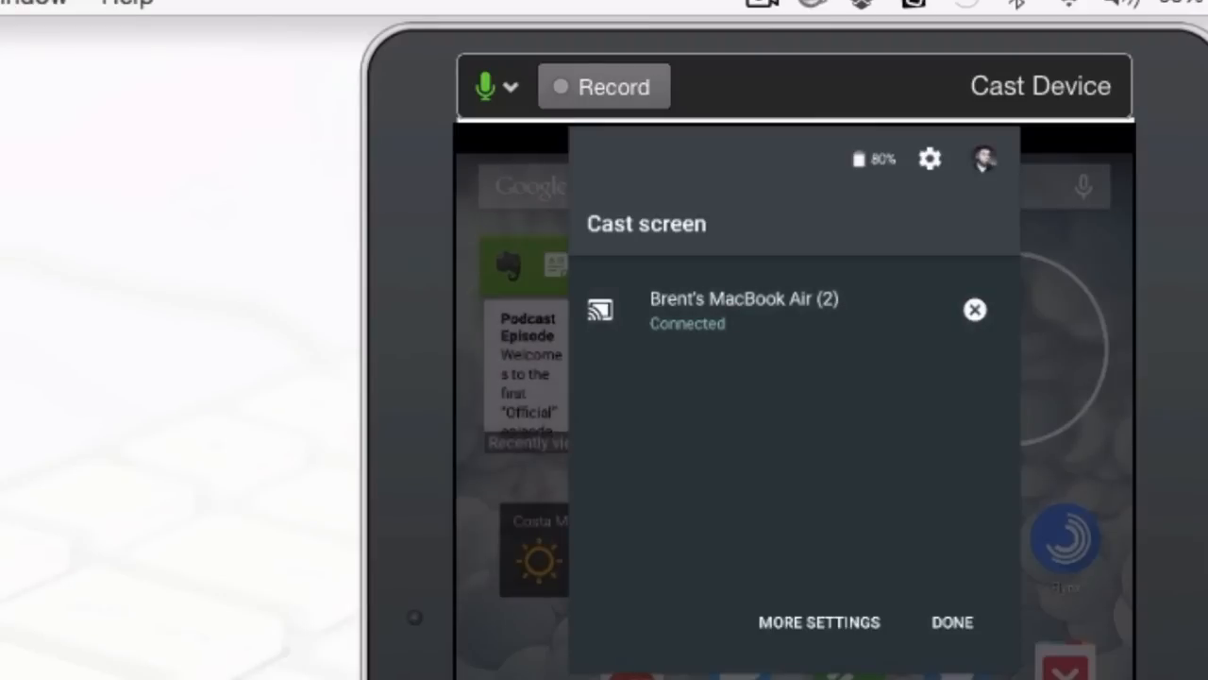
Dismiss the Cast screen panel so the tablet's home screen is mirrored.
{"action": "left_click", "coordinate": [951, 621]}
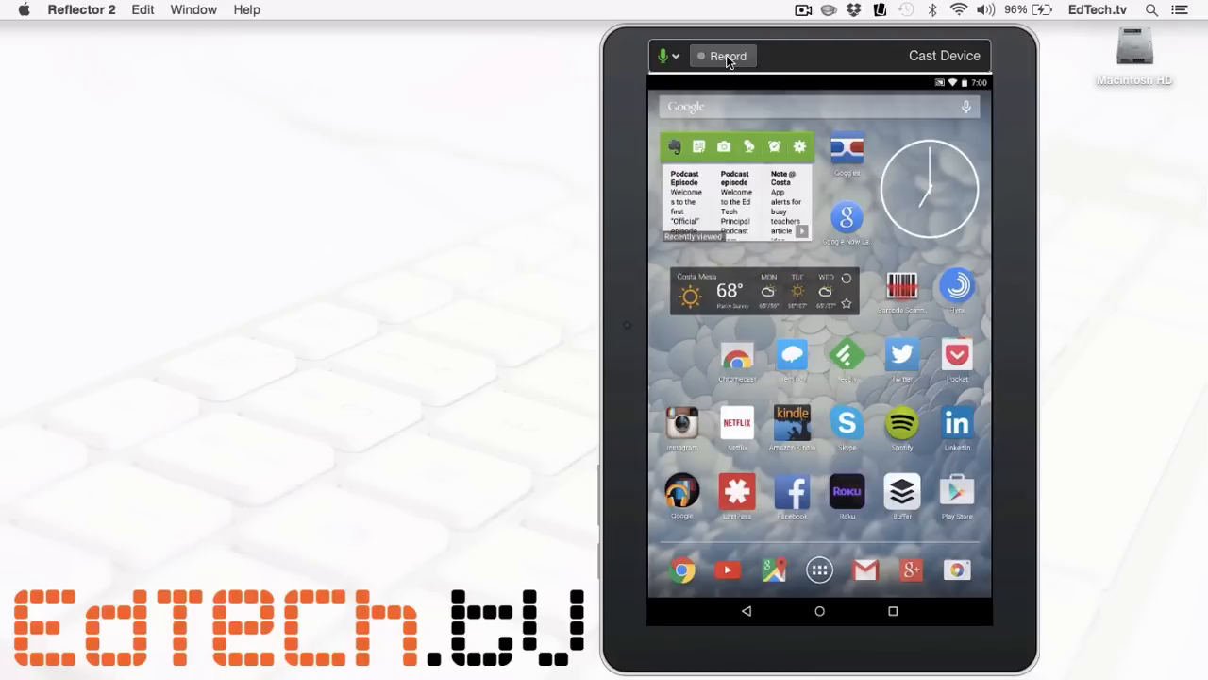
Record a short clip of the tablet and save it to the Desktop as Reflector Recording.
{"action": "left_click", "coordinate": [723, 56]}
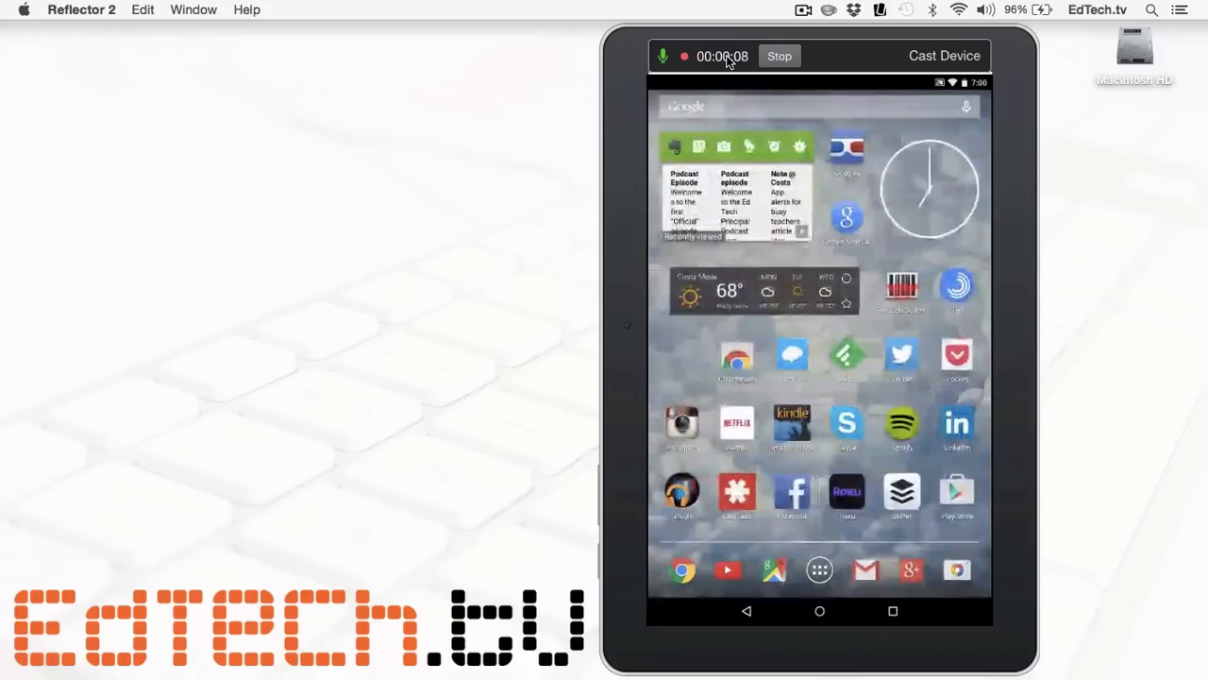
{"action": "left_click", "coordinate": [778, 56]}
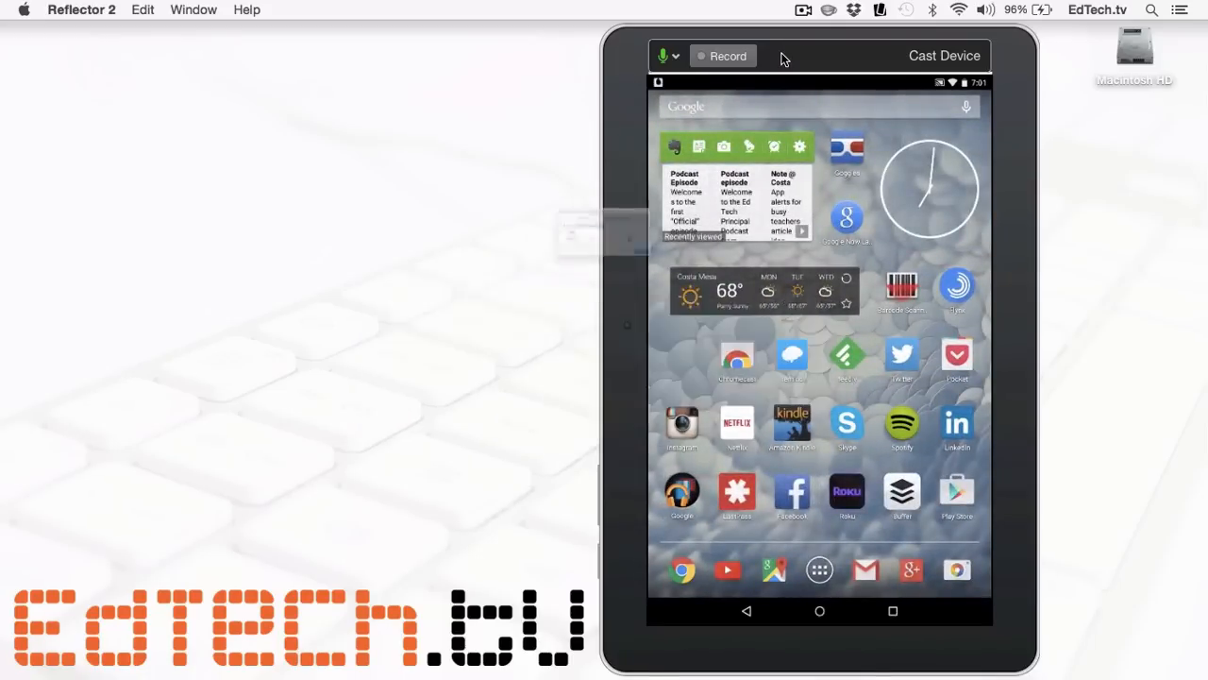
{"action": "left_click", "coordinate": [729, 57]}
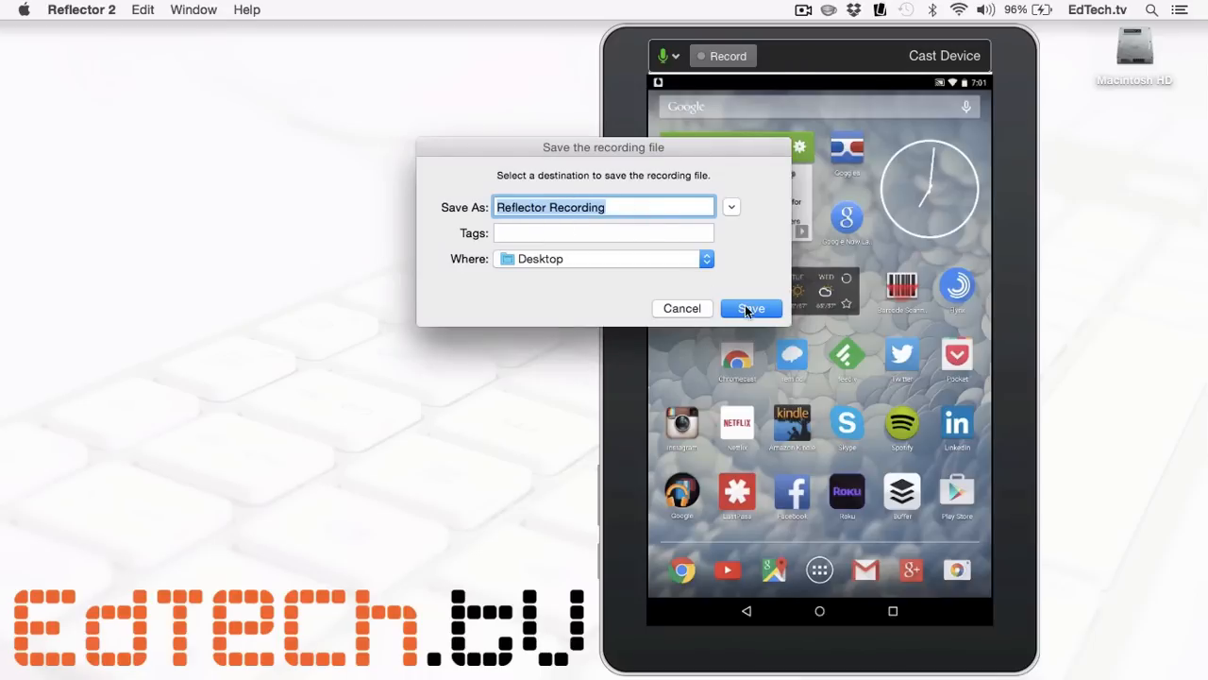
{"action": "left_click", "coordinate": [752, 308]}
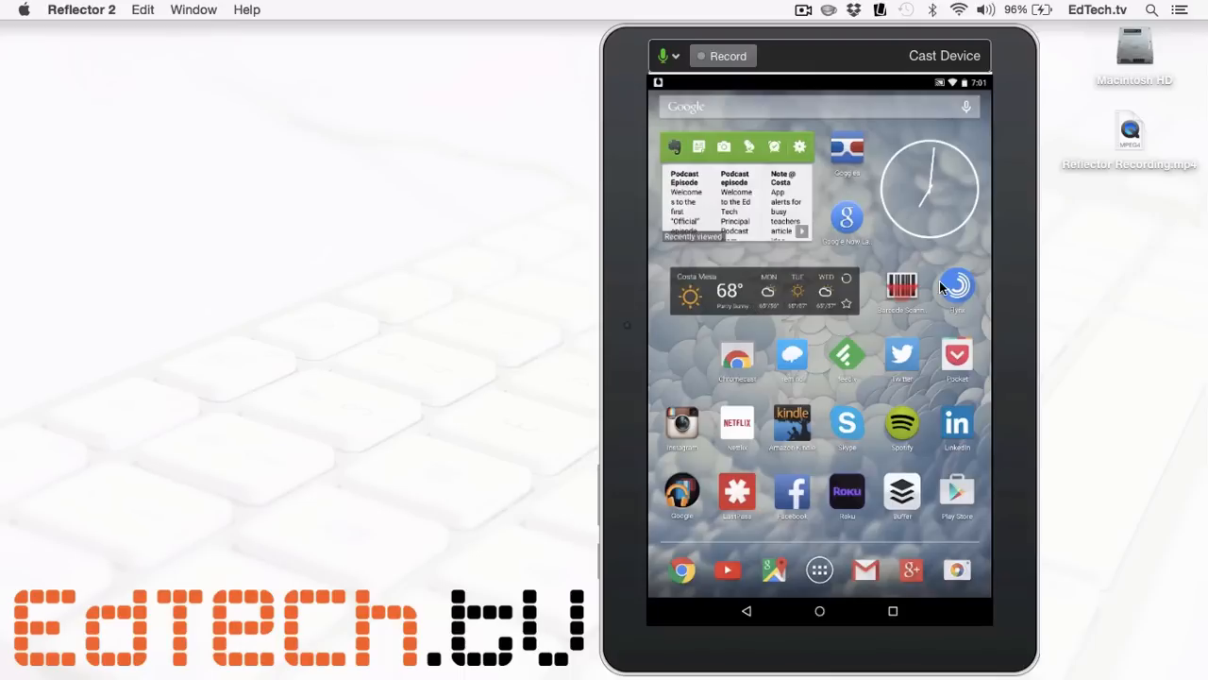
{"action": "mouse_move", "coordinate": [1133, 135]}
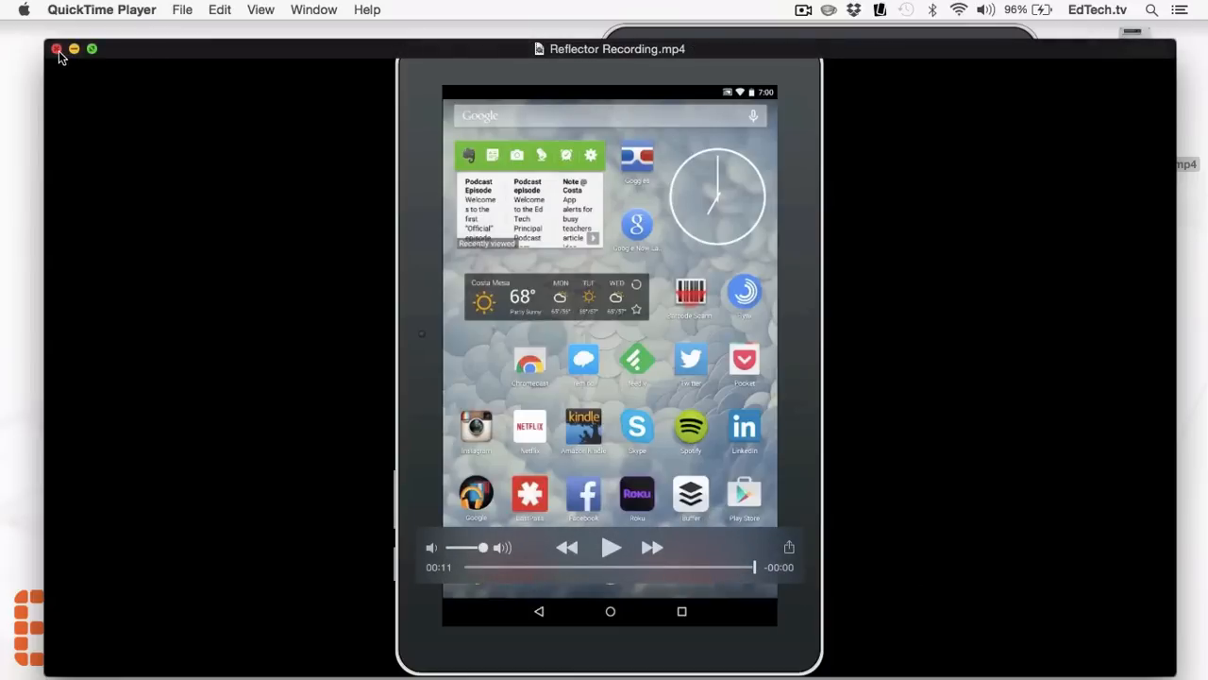
Close the QuickTime Player window after playing Reflector Recording.mp4.
{"action": "left_click", "coordinate": [57, 49]}
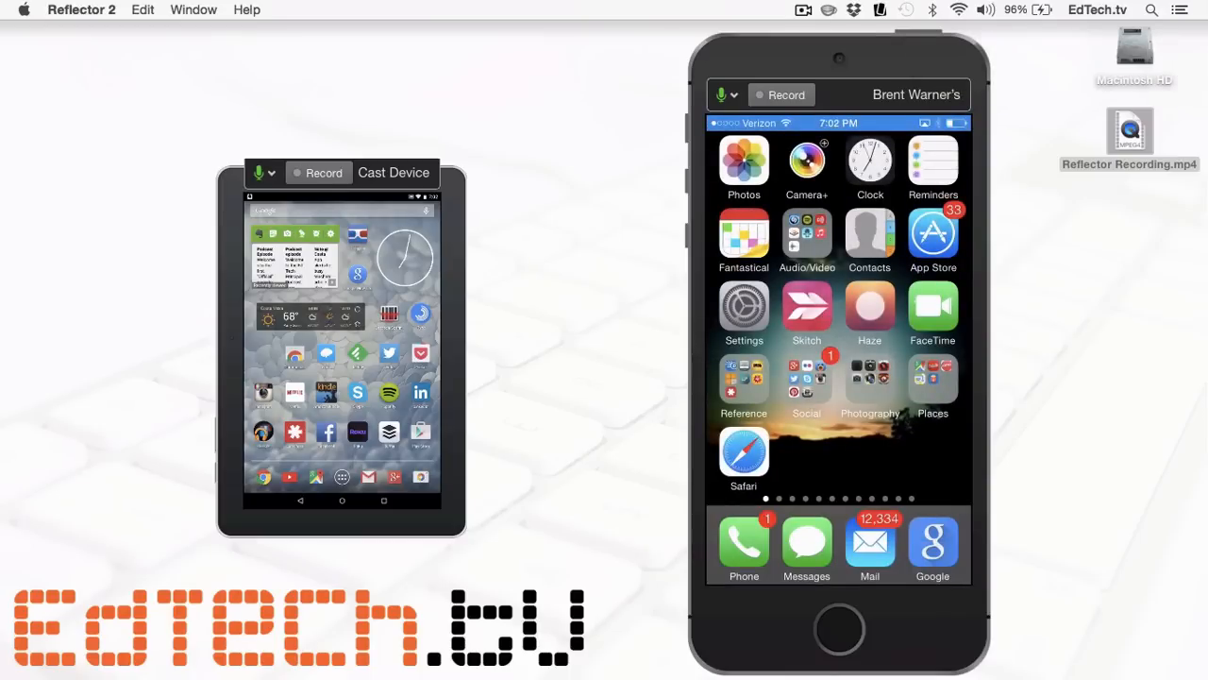
{"action": "mouse_move", "coordinate": [463, 174]}
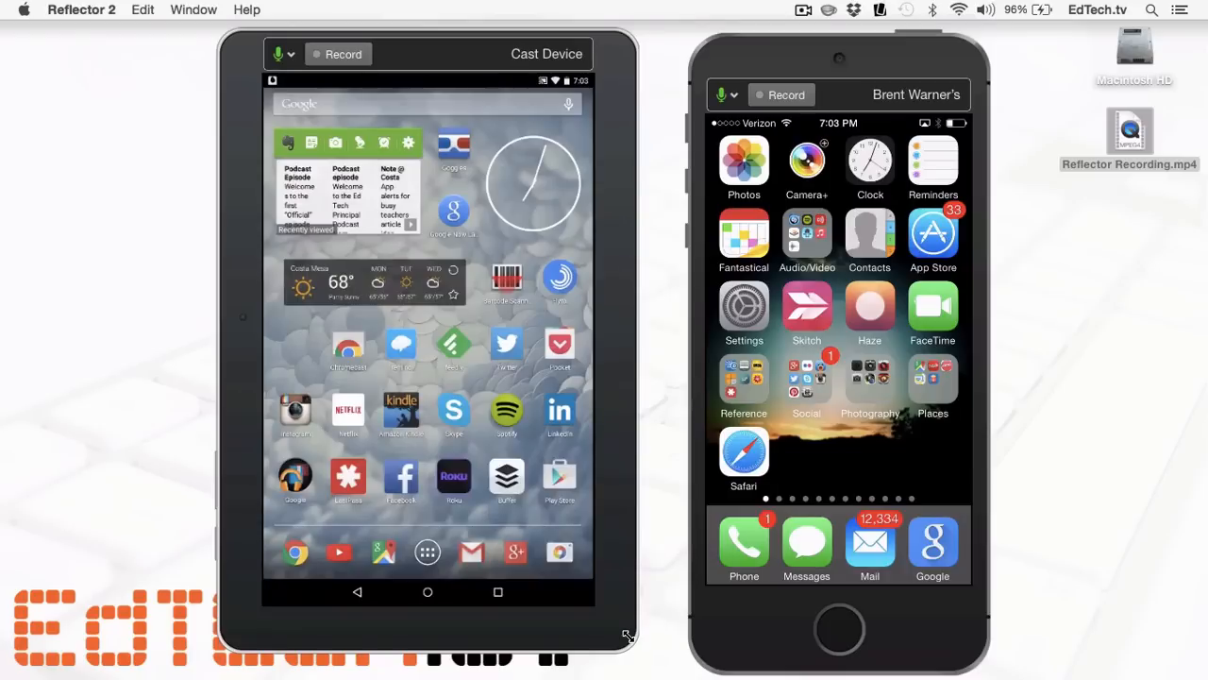
{"action": "mouse_move", "coordinate": [642, 311]}
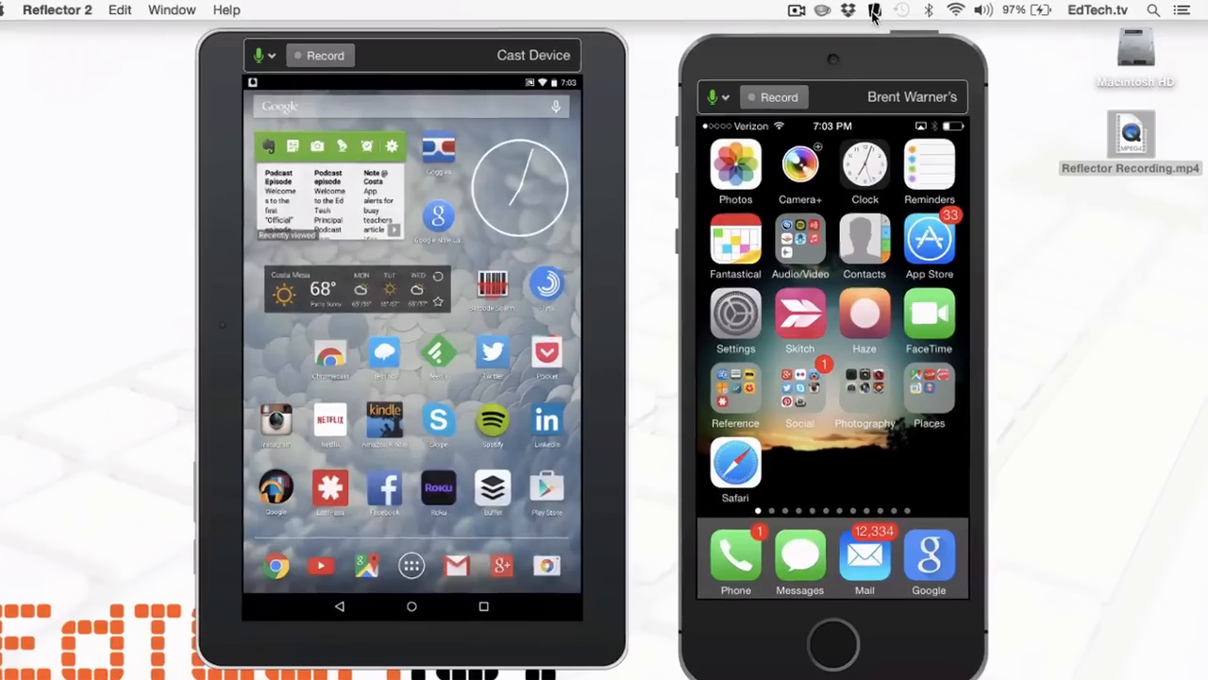
Show Reflector 2's connected devices list with both the Cast Device and the iPhone.
{"action": "left_click", "coordinate": [873, 11]}
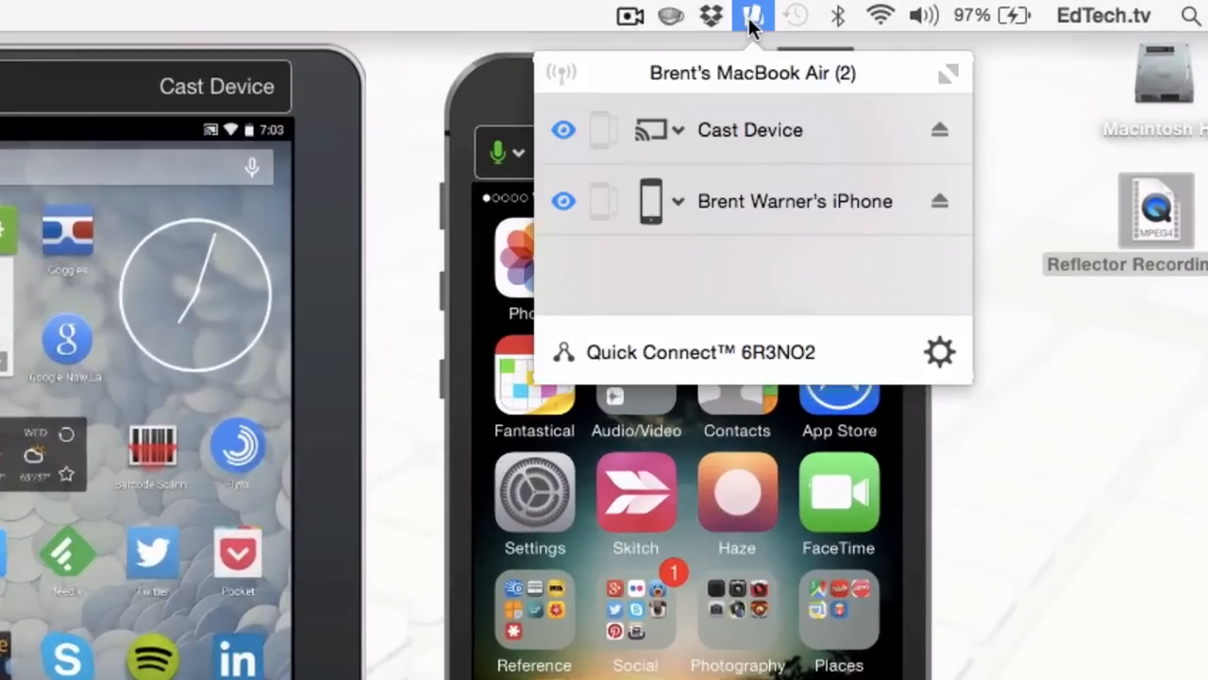
{"action": "mouse_move", "coordinate": [755, 104]}
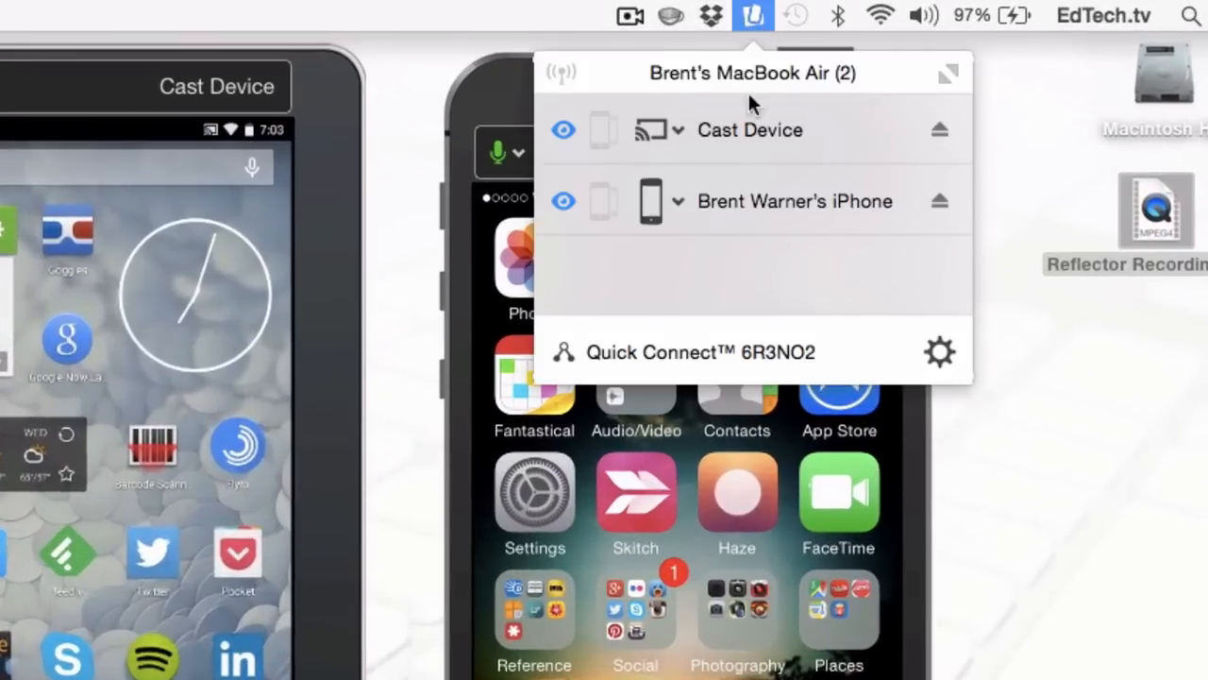
{"action": "mouse_move", "coordinate": [895, 219]}
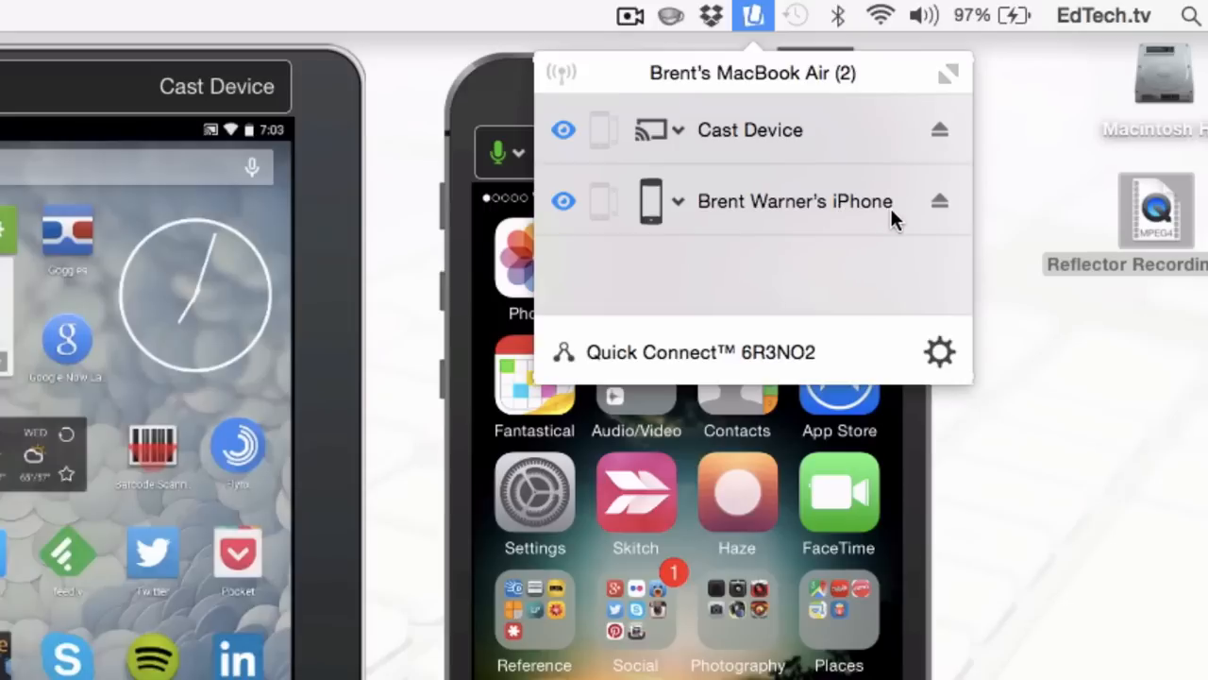
{"action": "mouse_move", "coordinate": [946, 204]}
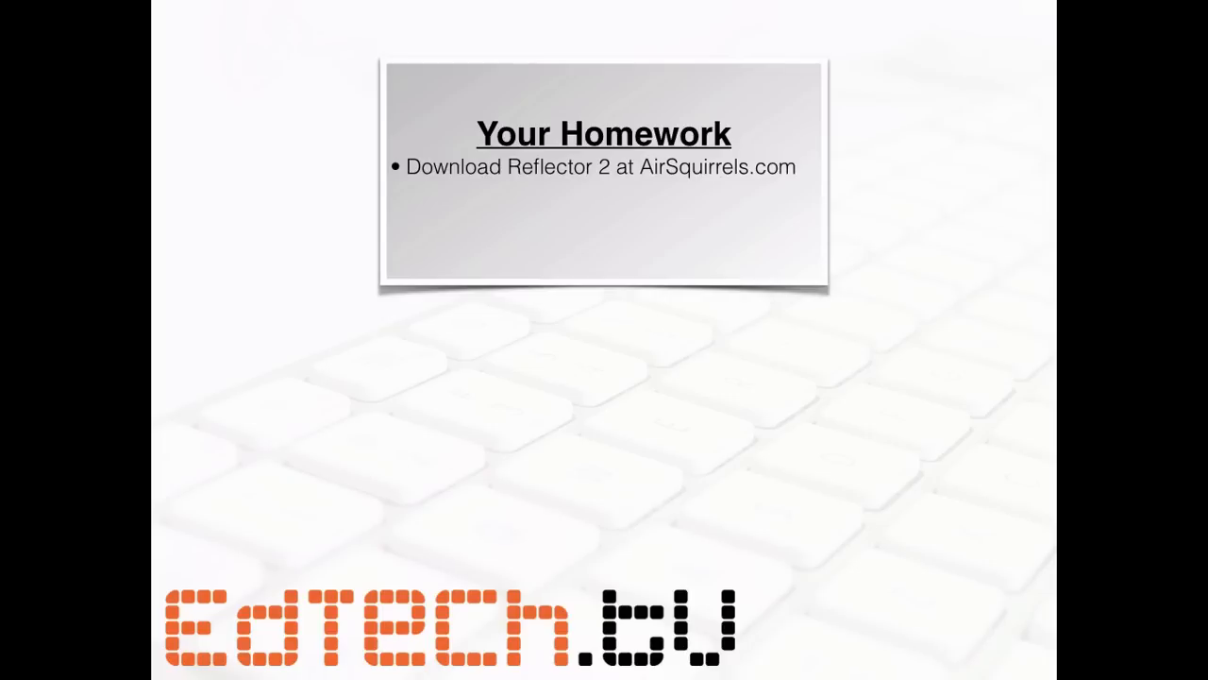
Build in the second homework bullet, 'Play, play, play!', on the closing slide.
{"action": "key", "text": "right"}
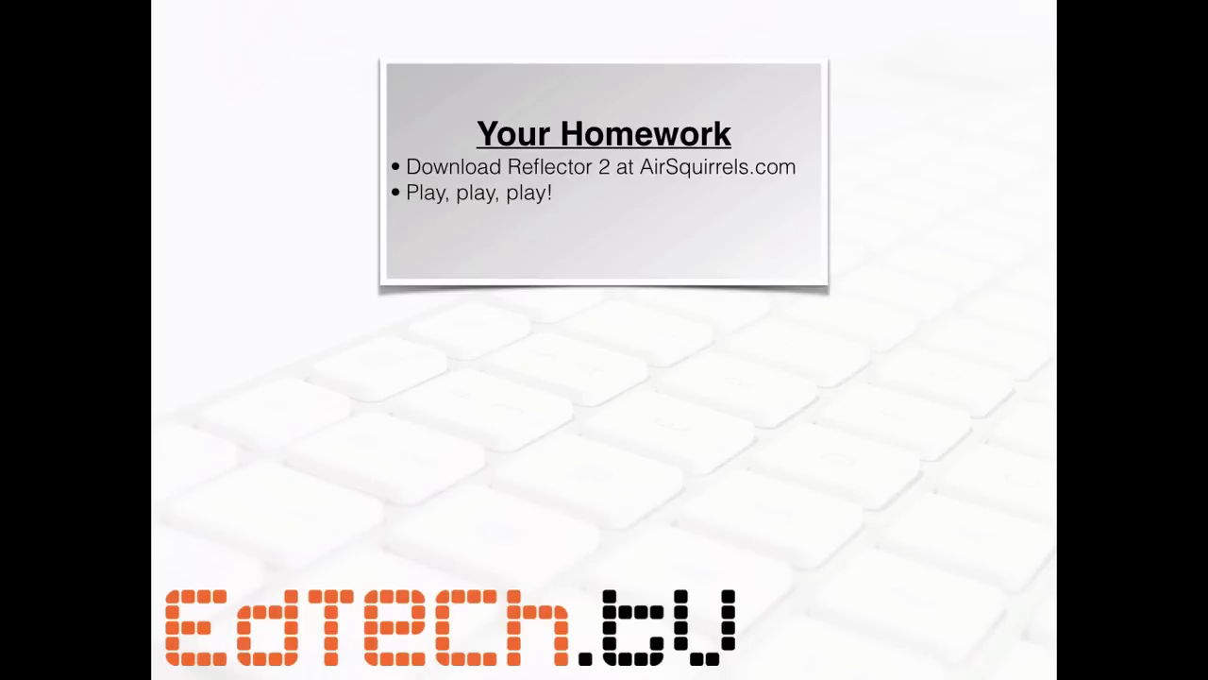